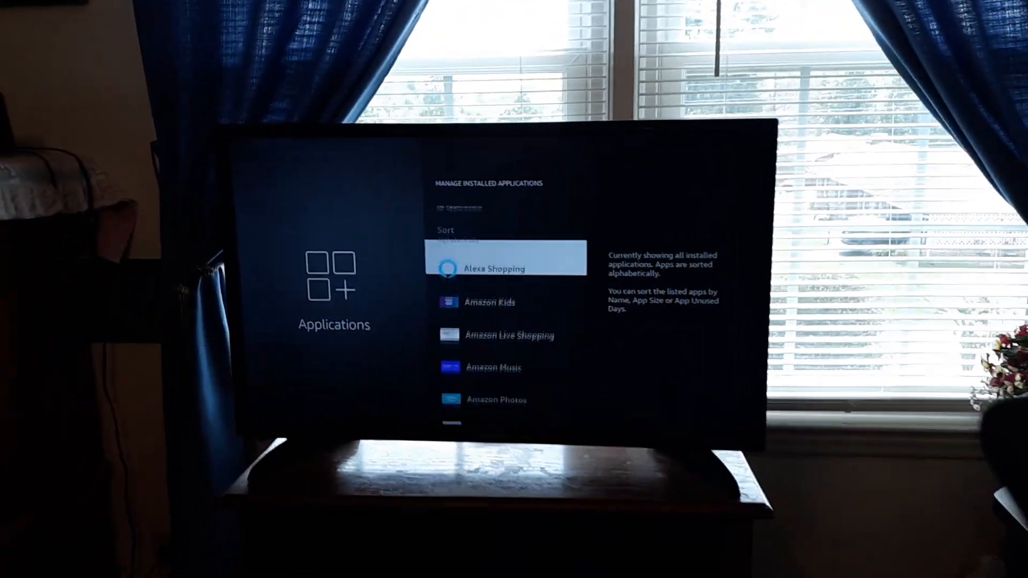
Scroll the installed applications list down from Alexa Shopping to Facebook Watch
{"action": "scroll", "scroll_direction": "down", "scroll_amount": 3}
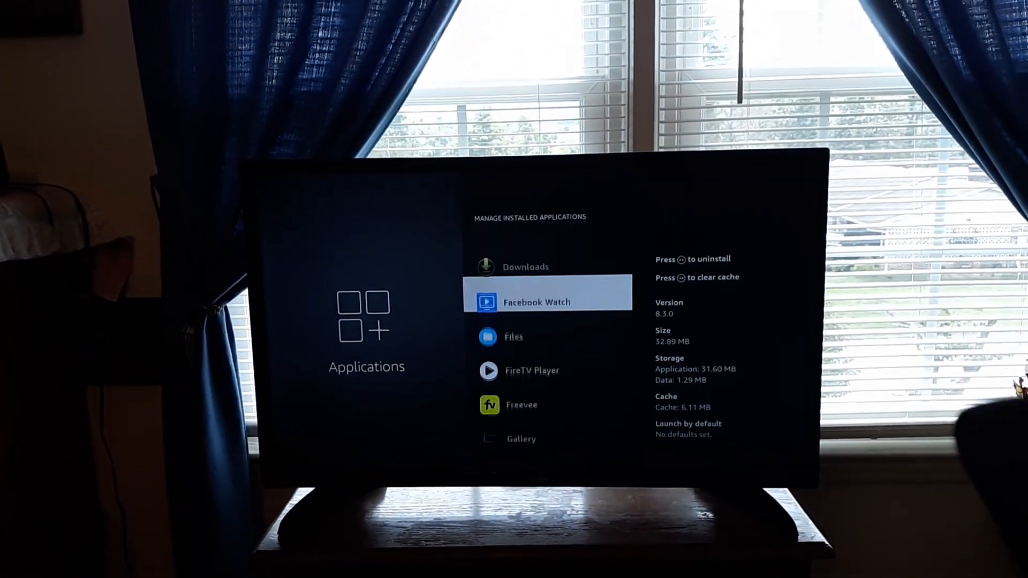
{"action": "scroll", "scroll_direction": "down", "scroll_amount": 3}
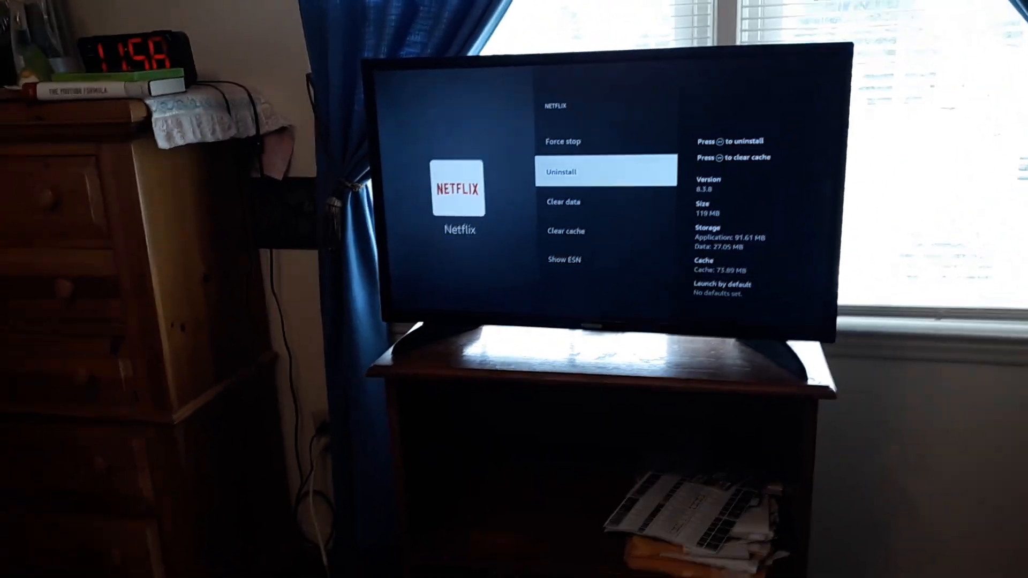
Return from Netflix's storage and cache page to the main Settings menu
{"action": "key", "text": "Back"}
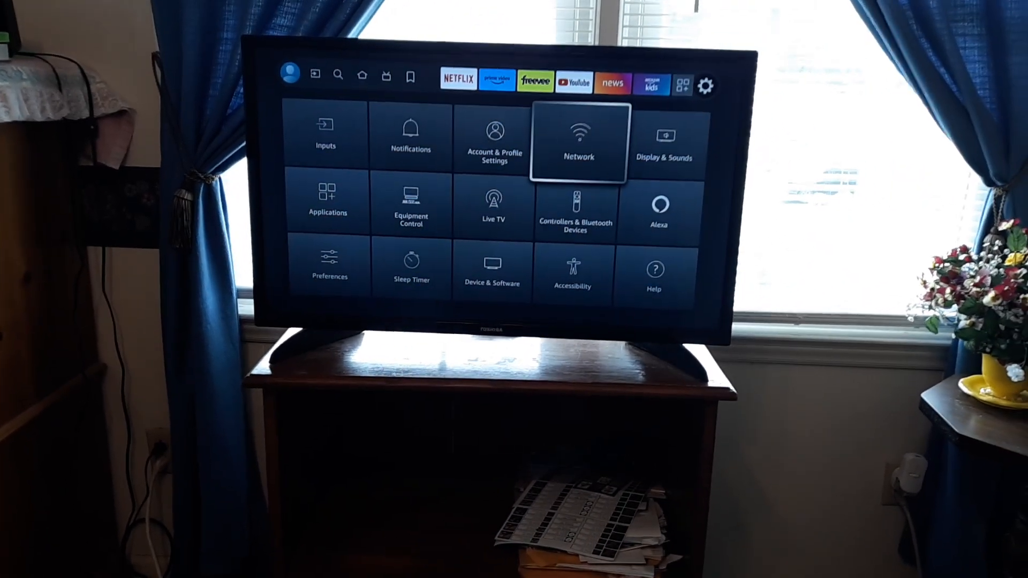
Select Network to list the available Wi-Fi networks and the connected one
{"action": "left_click", "coordinate": [578, 141]}
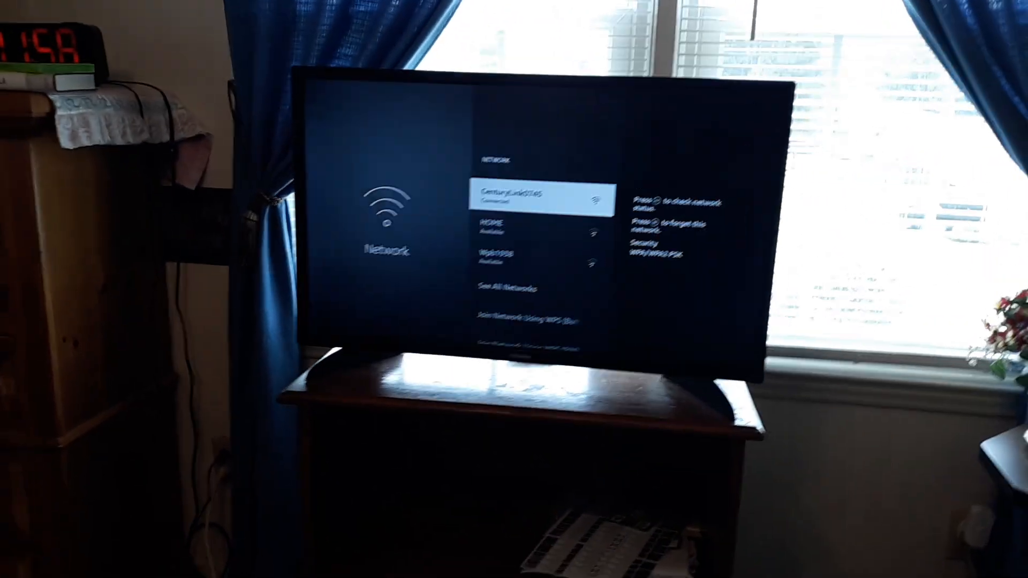